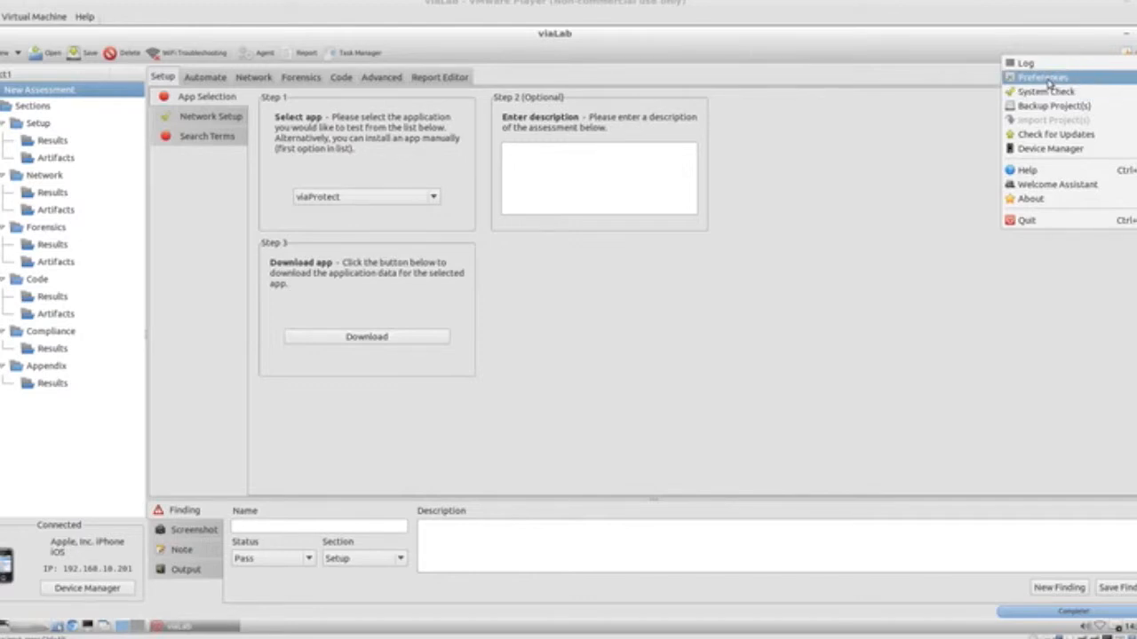
# Bring up viaLab Preferences, review General settings, then show the Emulator settings.
pyautogui.click(1041, 74)
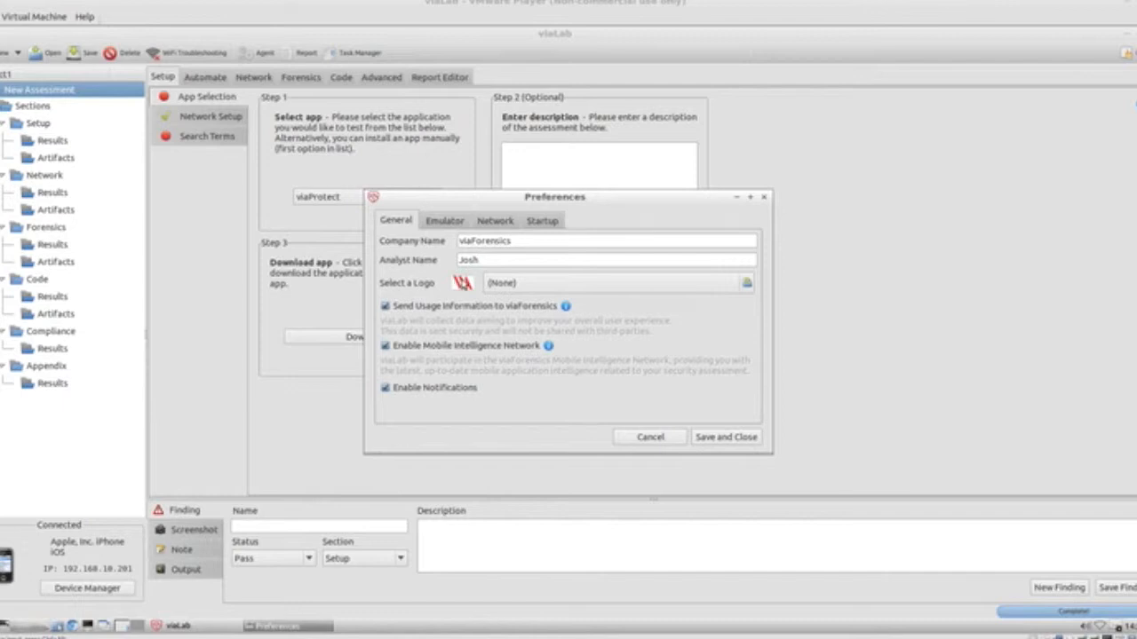
pyautogui.moveTo(440, 291)
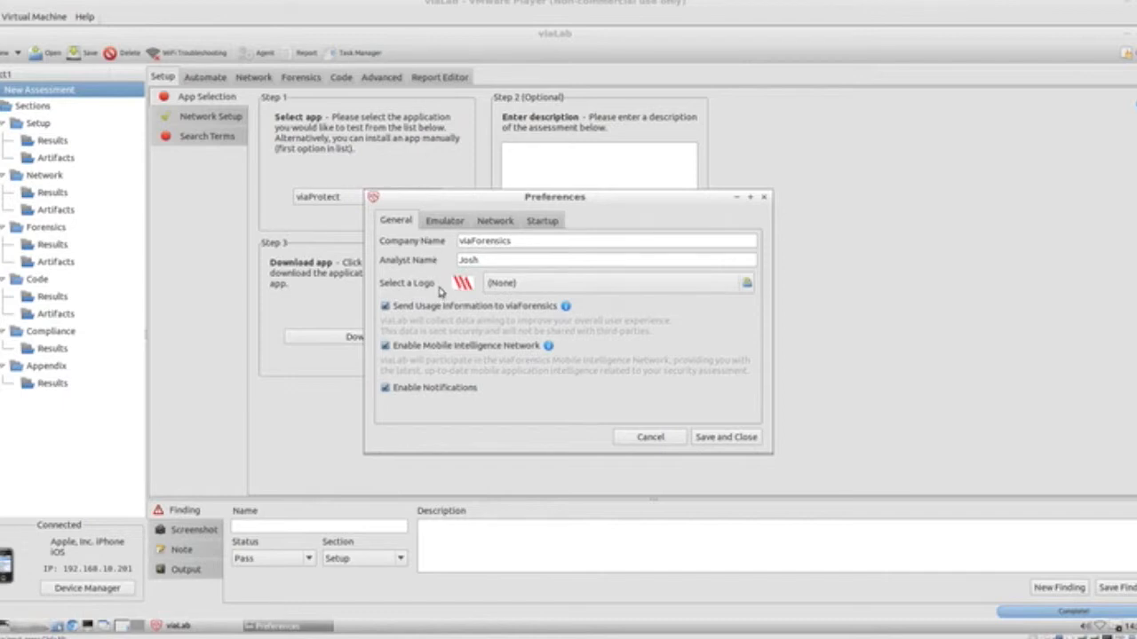
pyautogui.moveTo(490, 359)
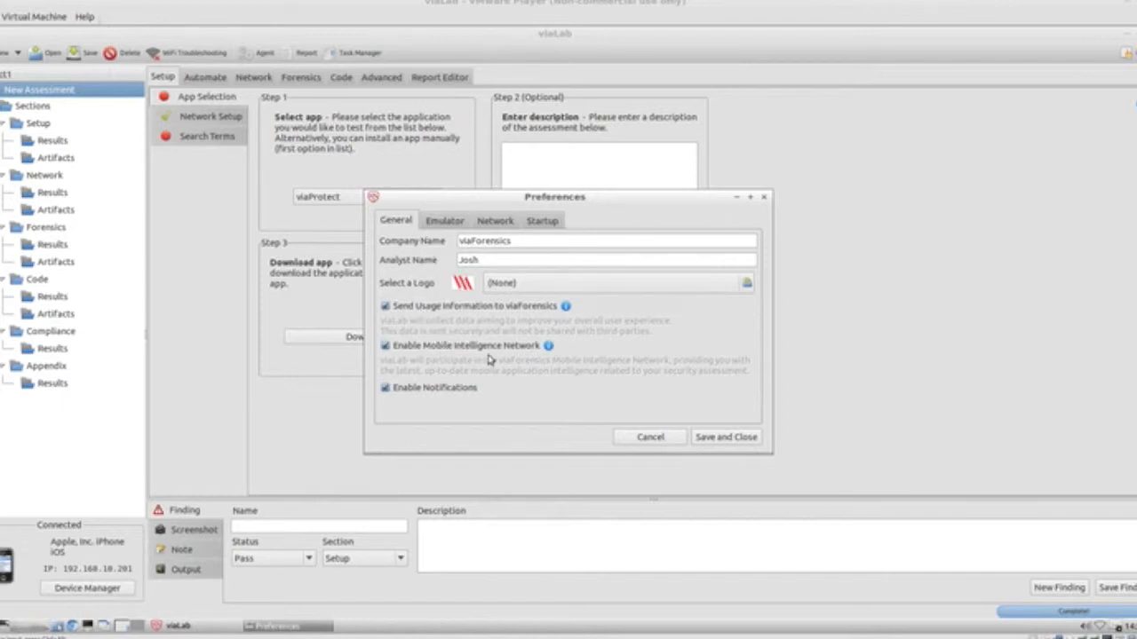
pyautogui.moveTo(497, 407)
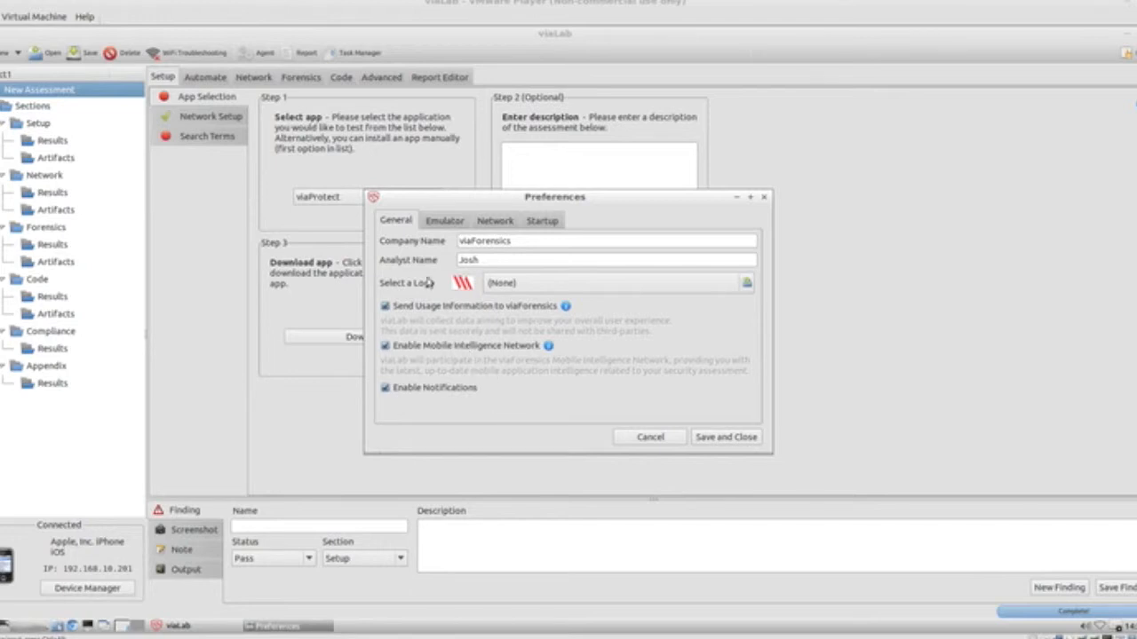
pyautogui.click(437, 221)
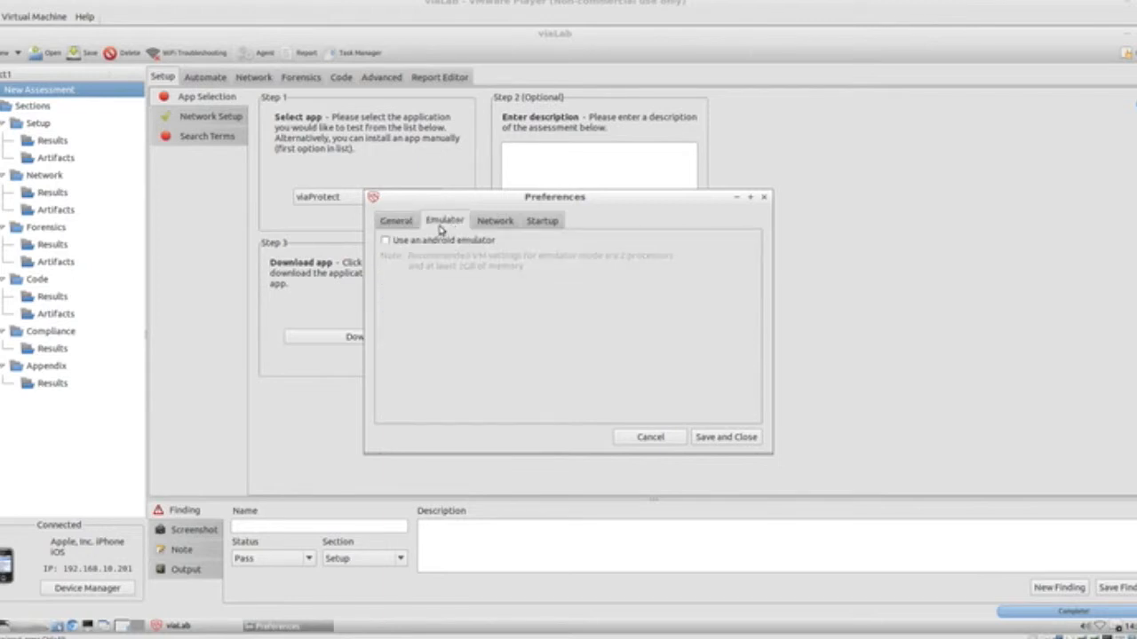
pyautogui.moveTo(526, 309)
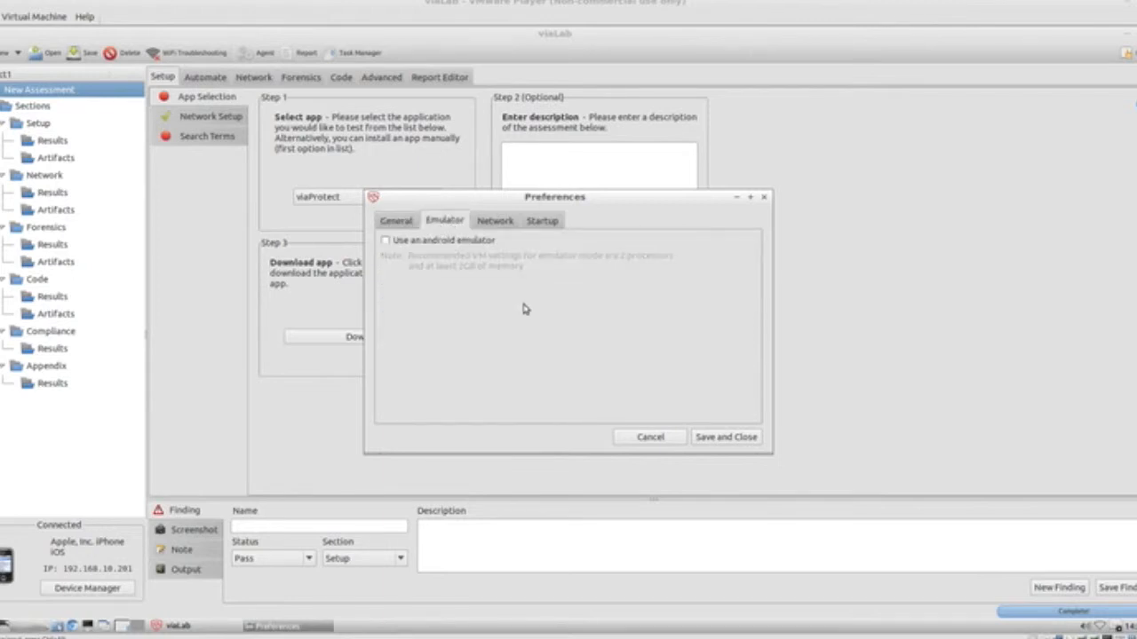
pyautogui.moveTo(543, 256)
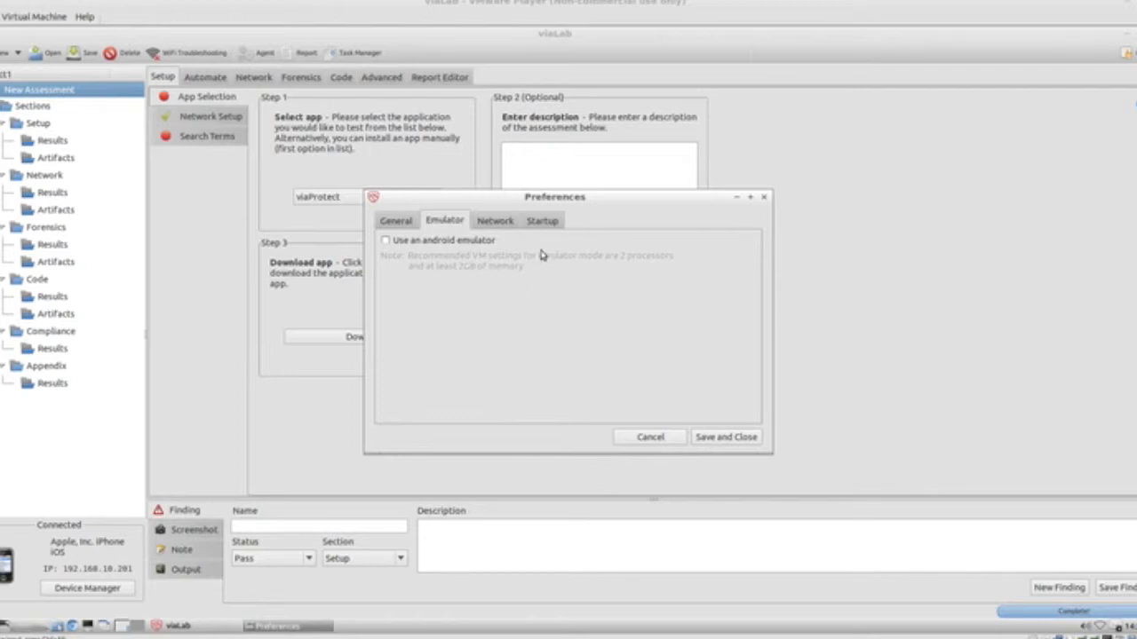
# Show the Network settings with internet and WiFi interfaces, network name and channel.
pyautogui.click(496, 220)
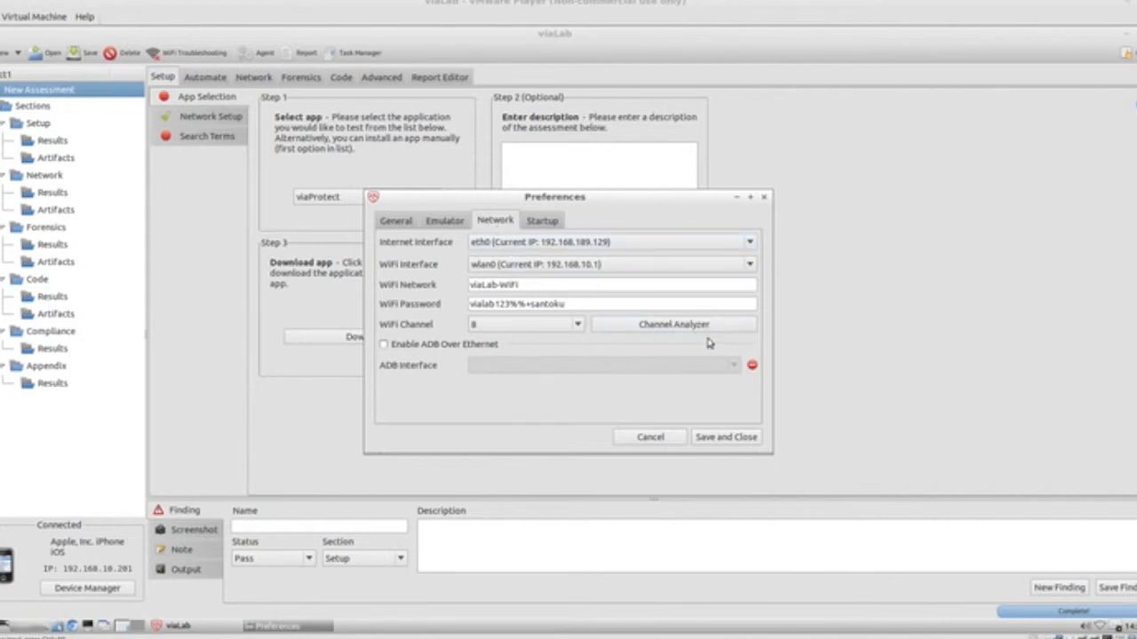
pyautogui.moveTo(654, 334)
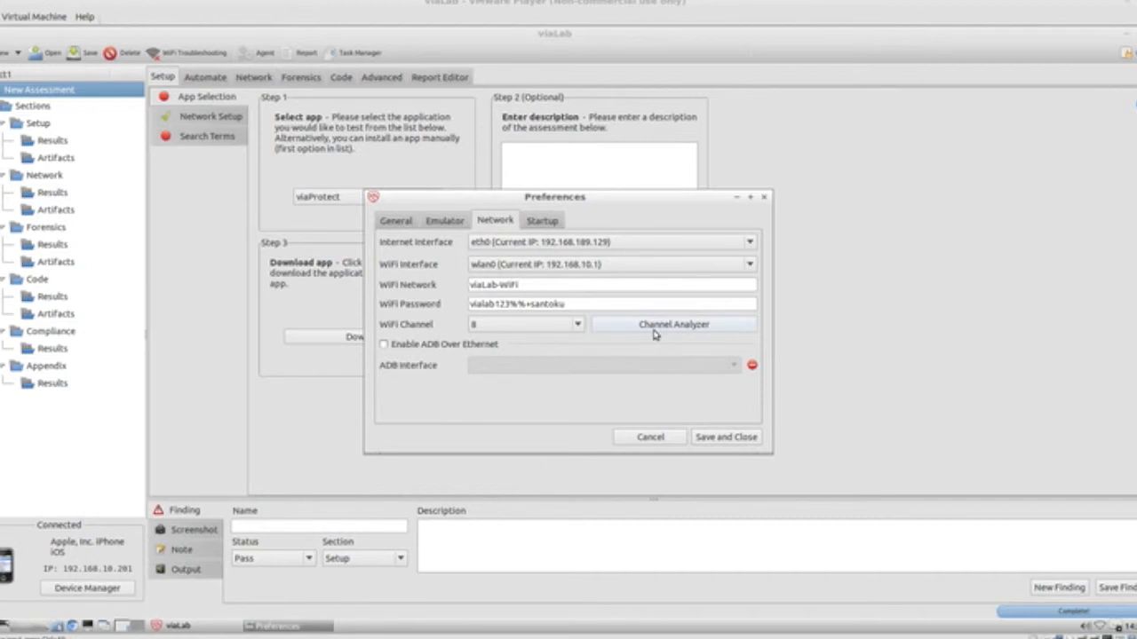
# Show the Startup settings with all four startup options enabled.
pyautogui.click(542, 220)
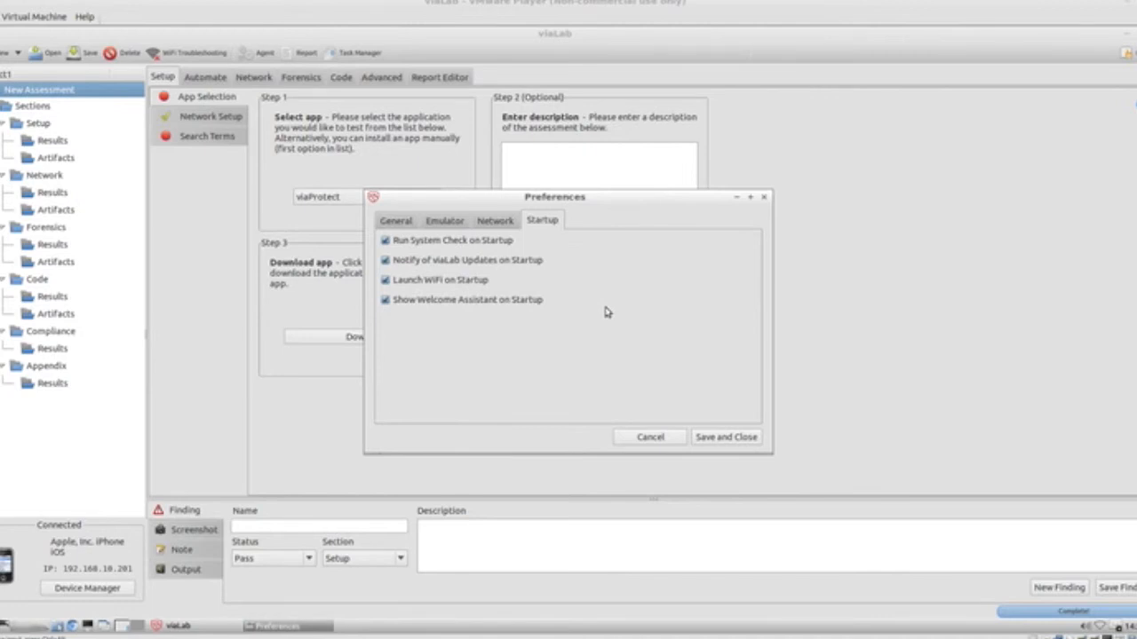
pyautogui.moveTo(554, 263)
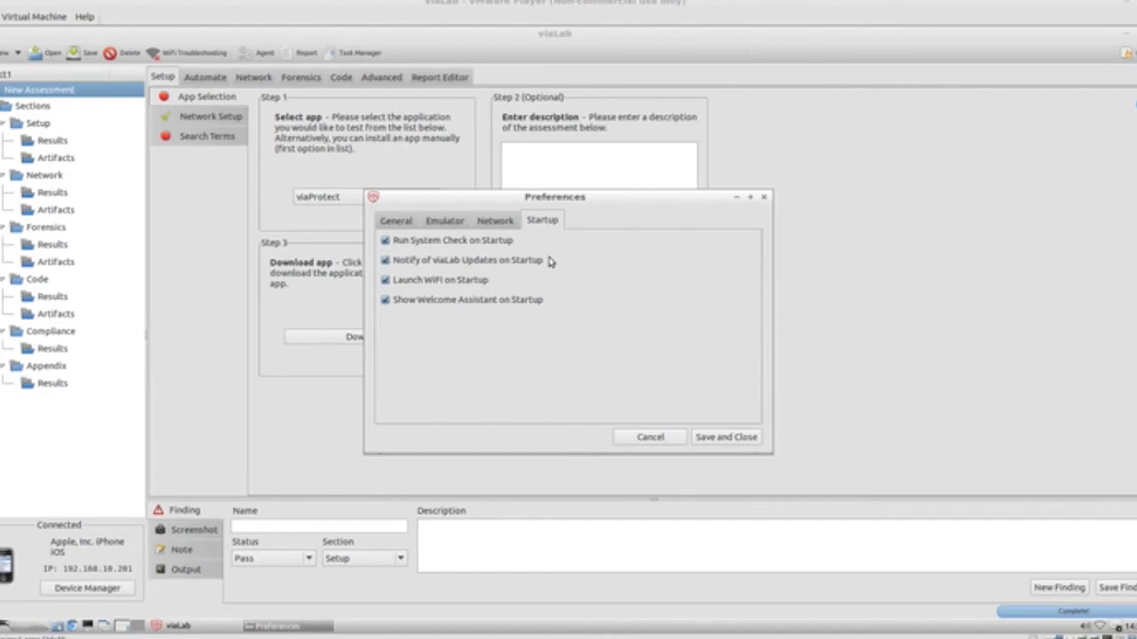